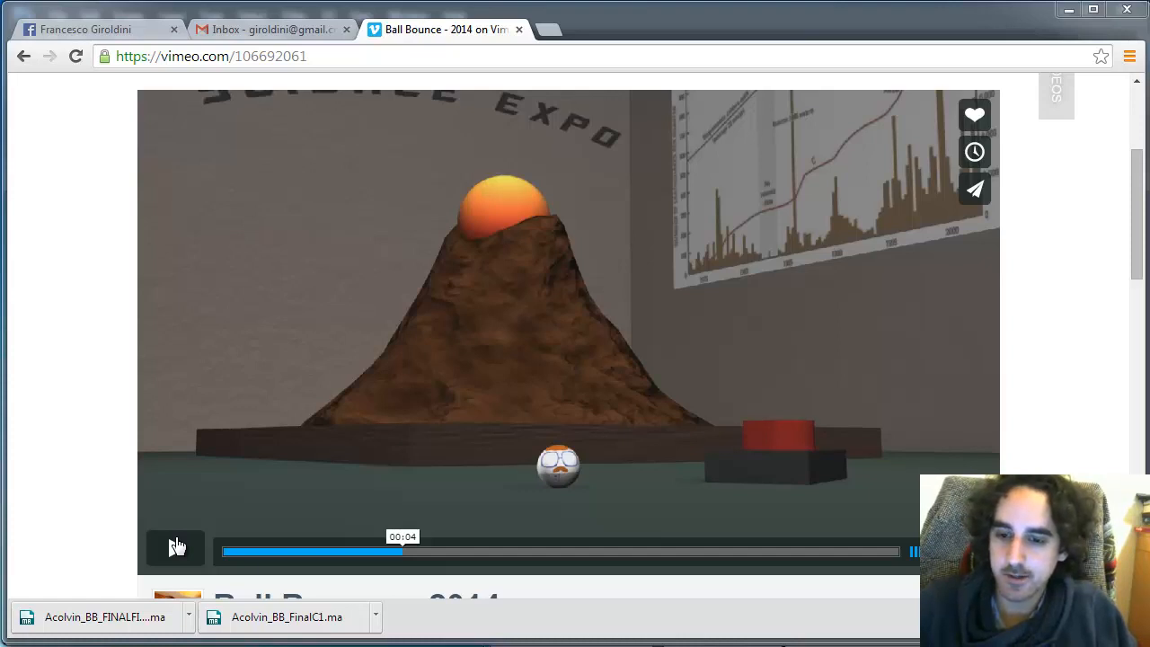
Step: Play the Ball Bounce 2014 video from 00:04 and stop it at its end, about 15 seconds
click(175, 549)
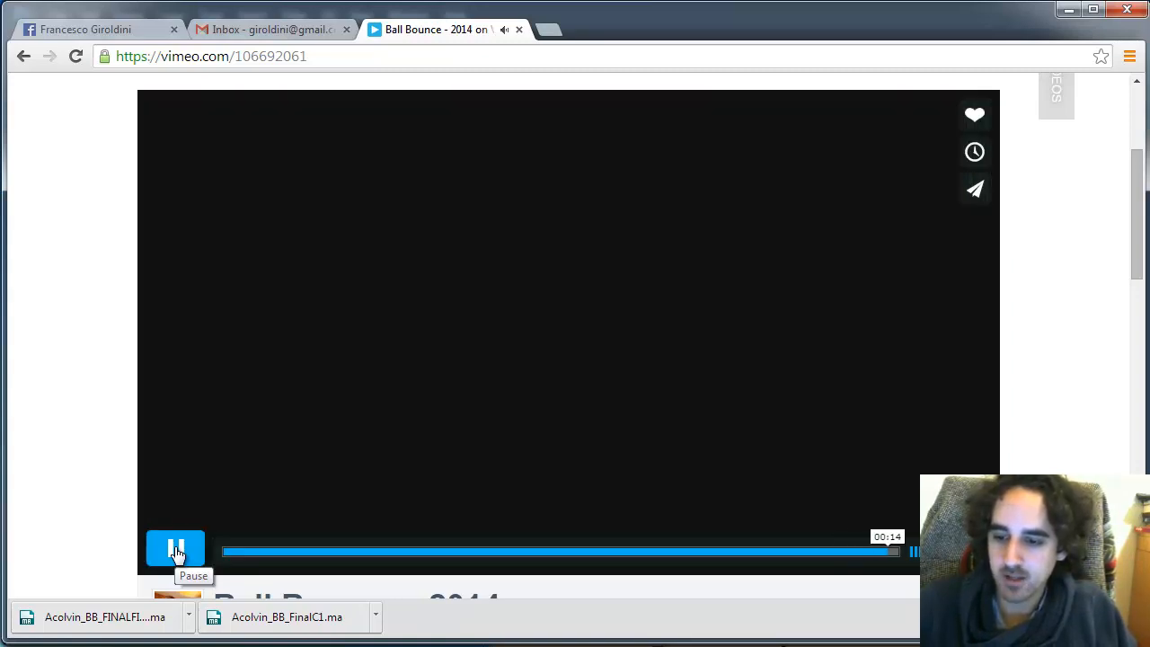
click(176, 547)
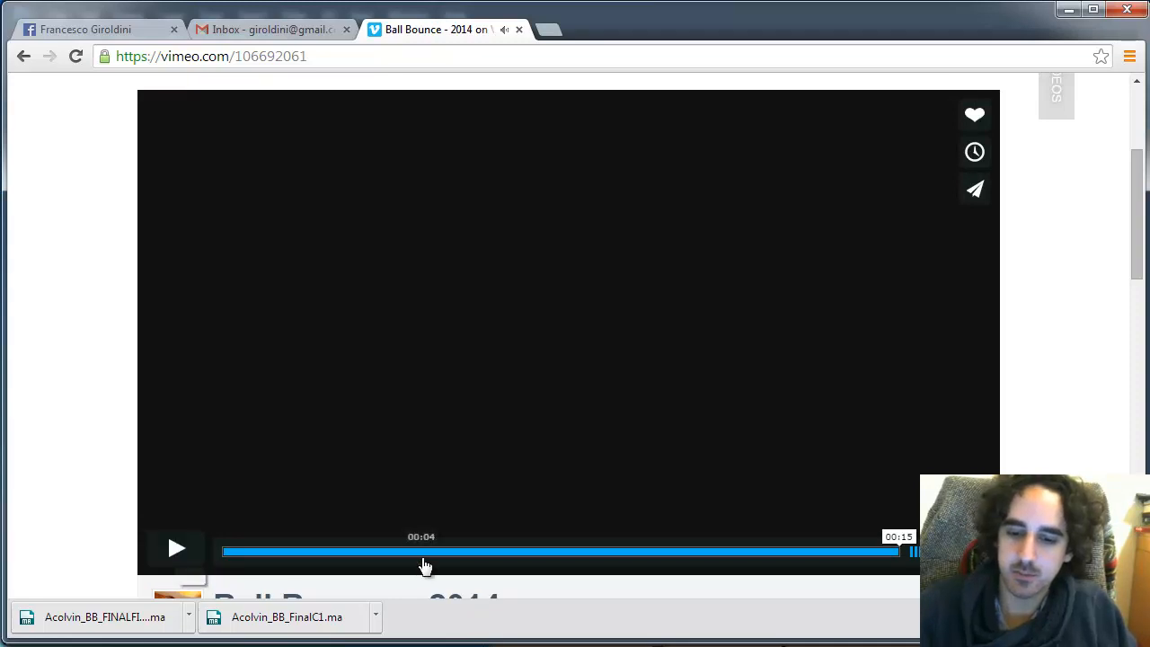
Step: Seek back to 00:04 to replay the volcano scene, pausing around 00:14
click(176, 548)
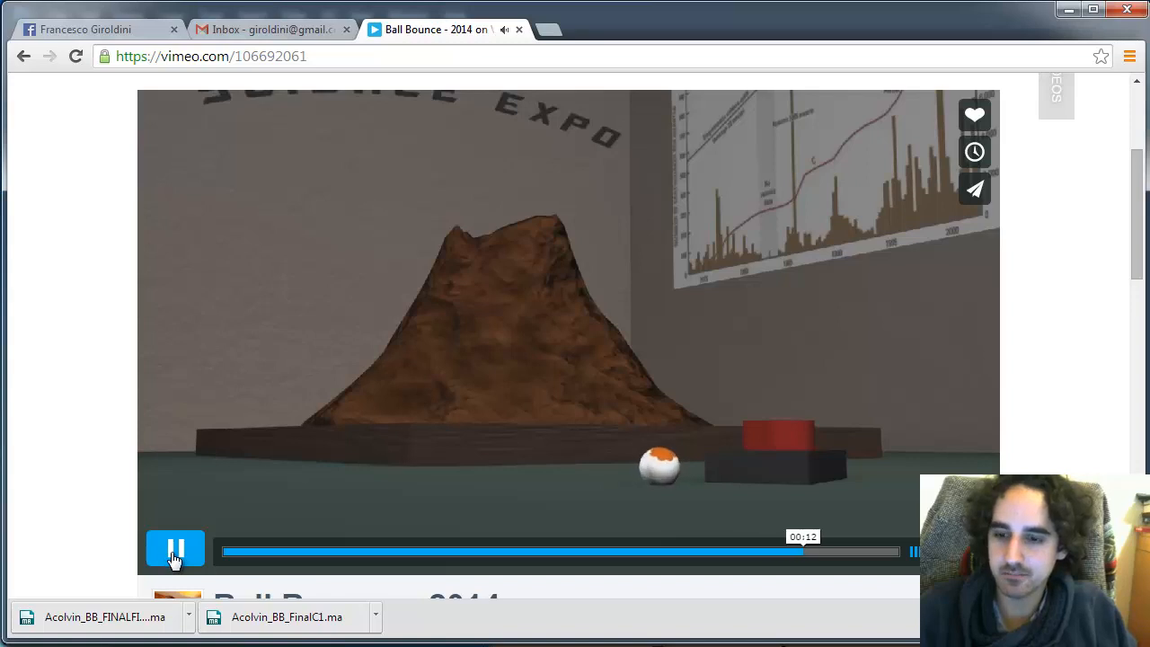
click(176, 549)
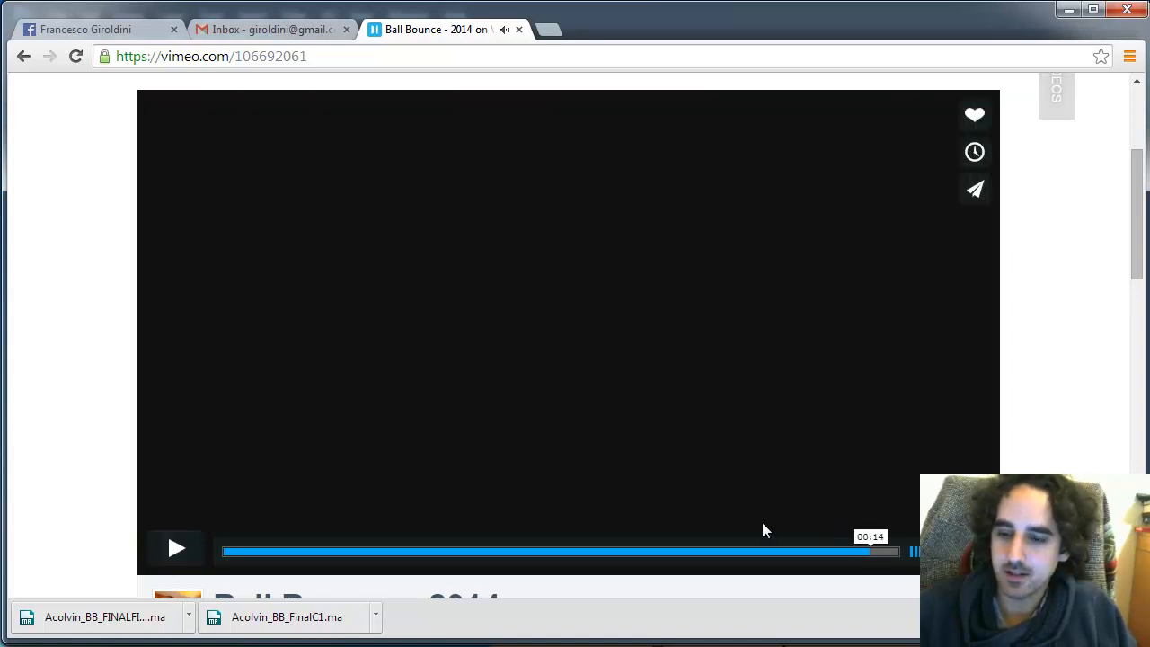